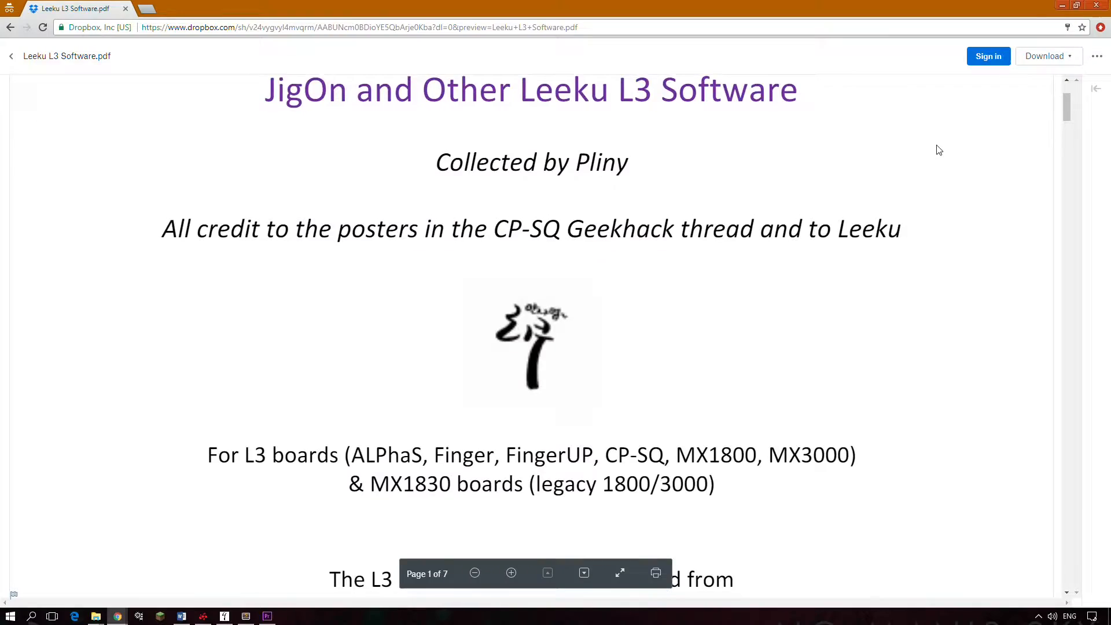
# - Scroll the Leeku L3 Software PDF down to the JigOn keyboard layout screenshot
pyautogui.scroll(-3)
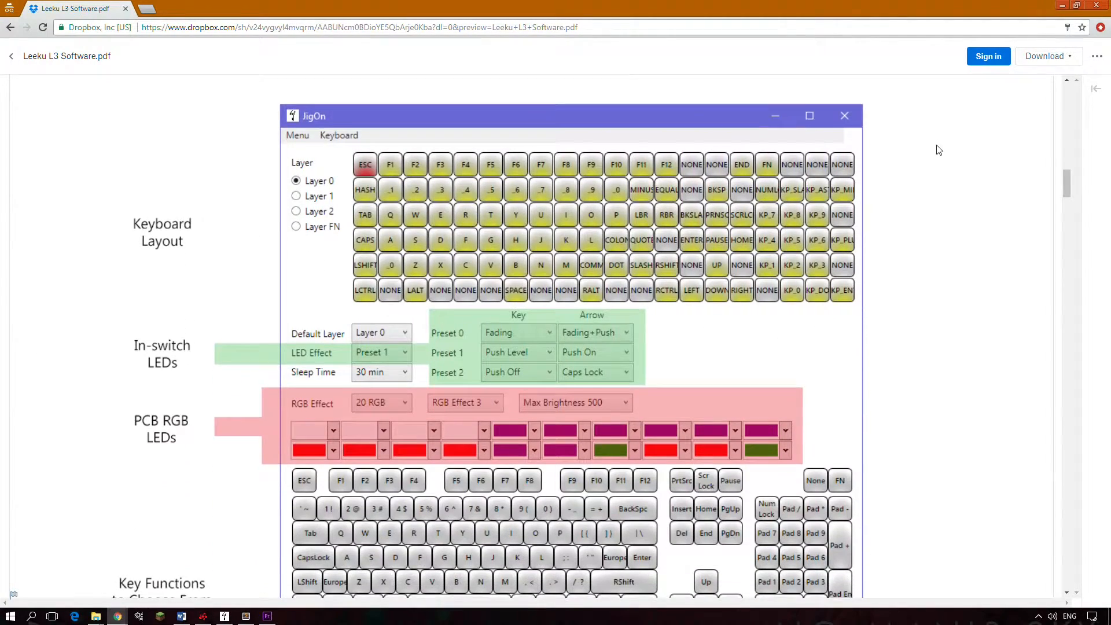
pyautogui.scroll(-3)
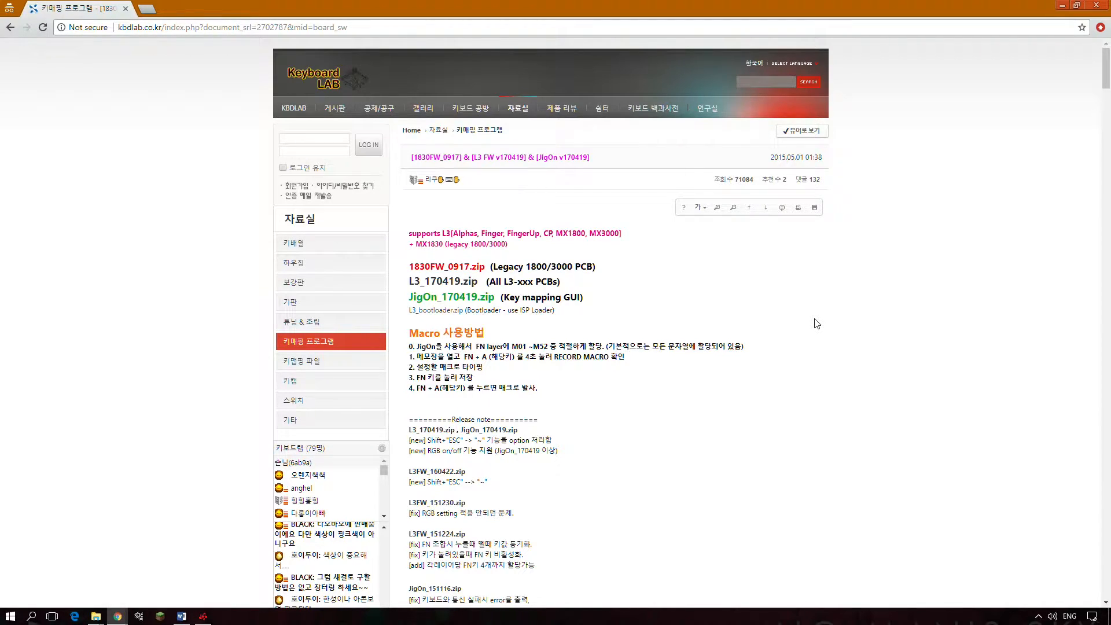
pyautogui.moveTo(562, 315)
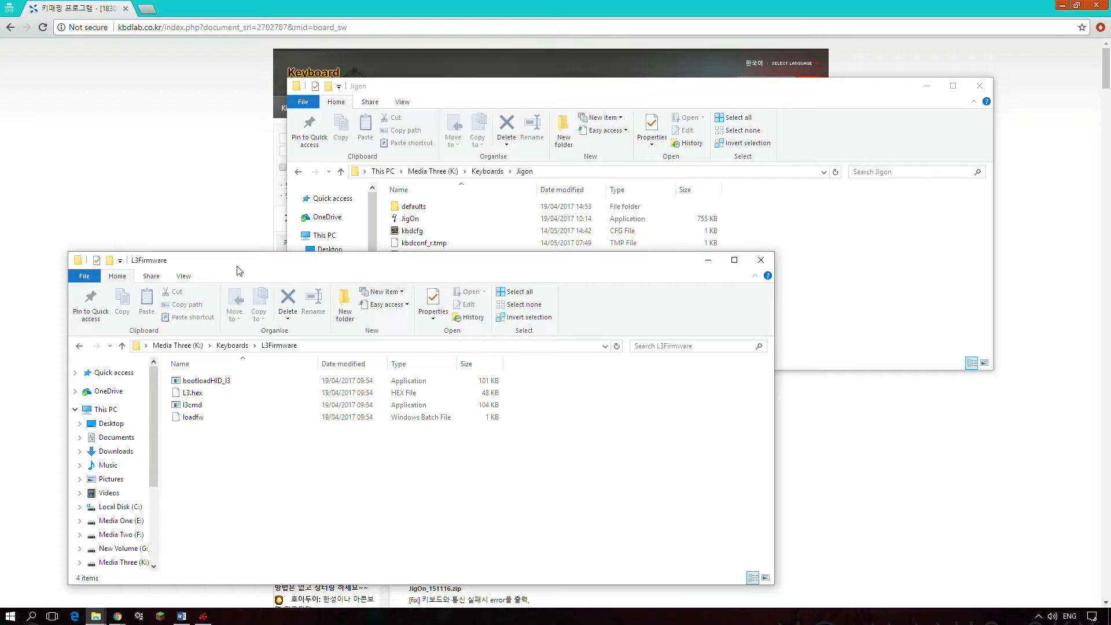
# - Launch the JigOn application from the Keyboards\Jigon folder to show its key-mapping window
pyautogui.click(193, 405)
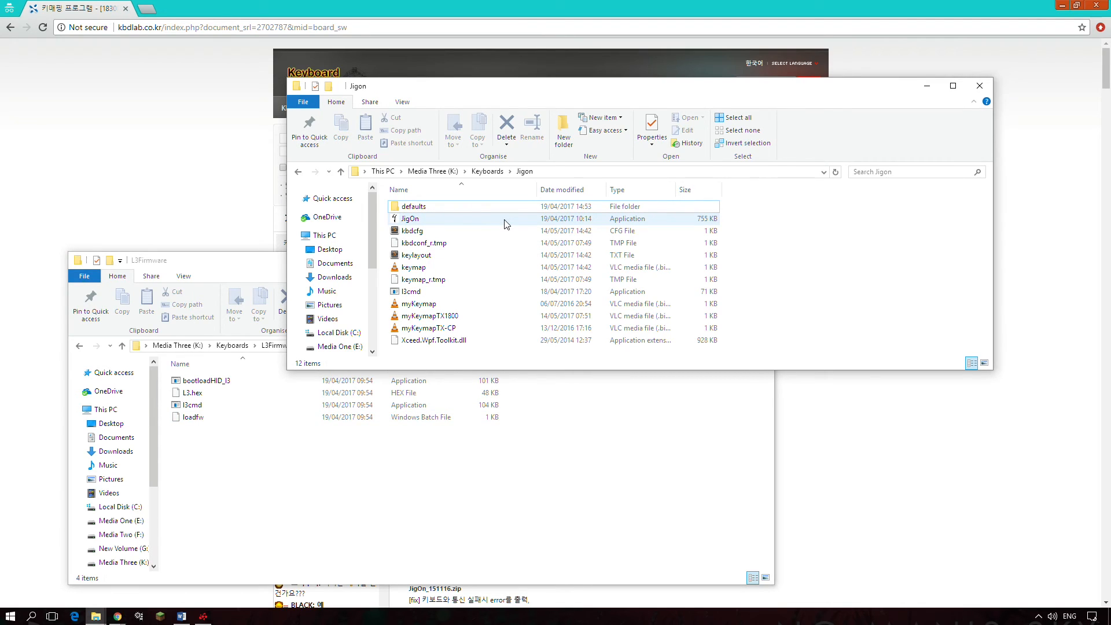
pyautogui.doubleClick(410, 218)
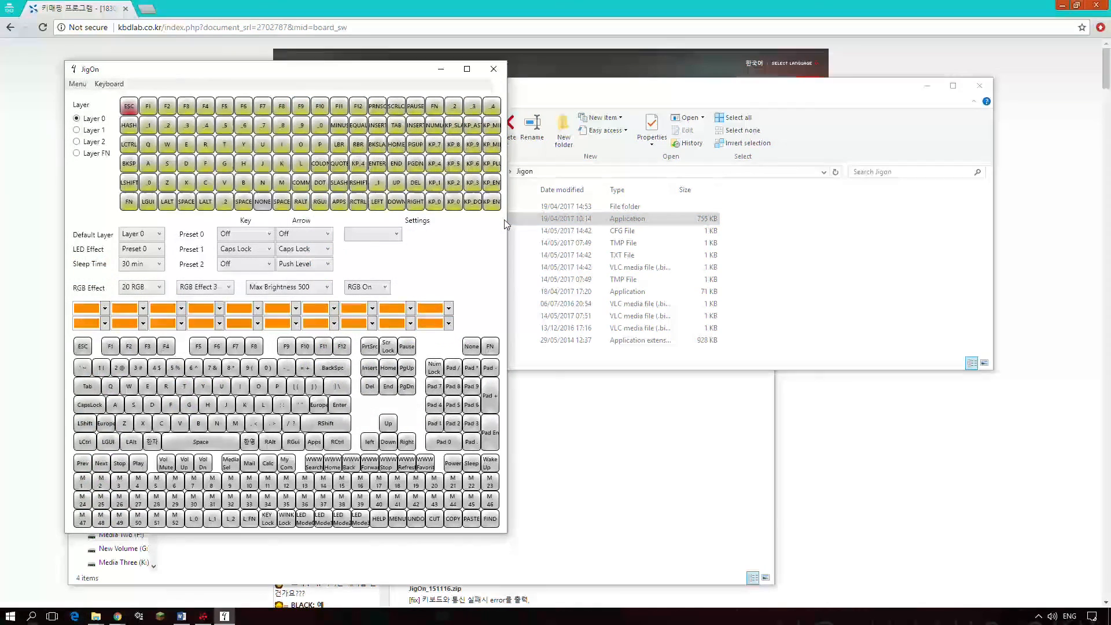